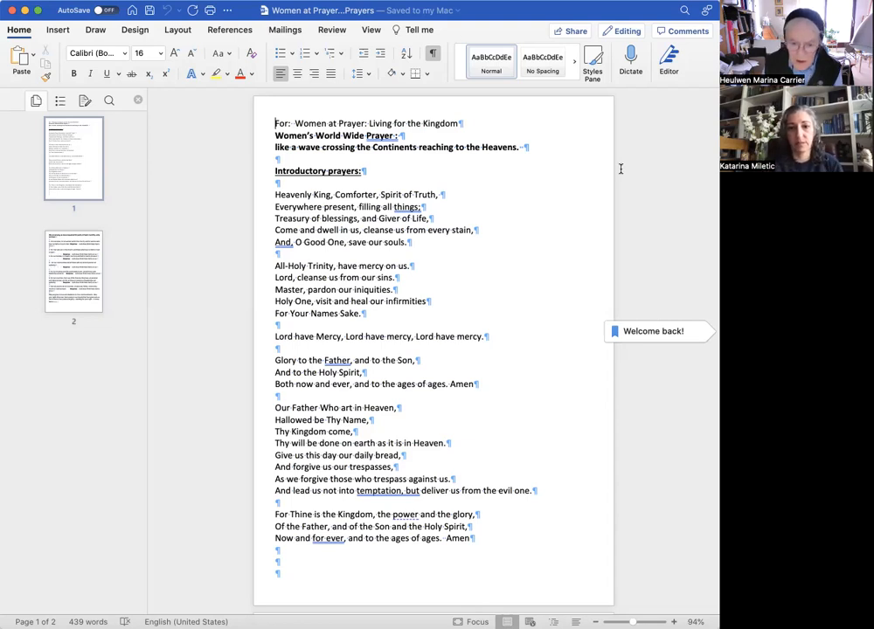
{"action": "mouse_move", "coordinate": [563, 248]}
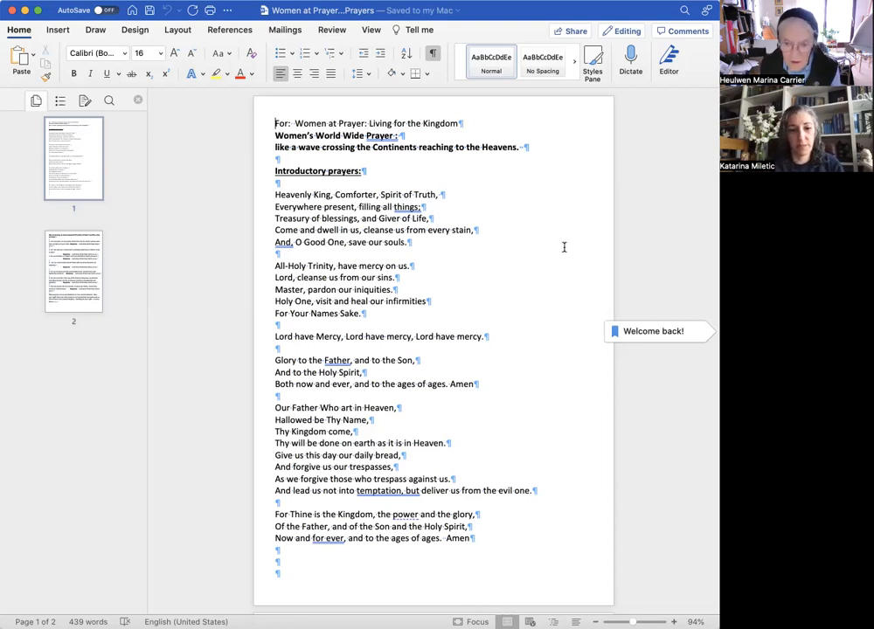
{"action": "scroll", "scroll_direction": "down", "scroll_amount": 3}
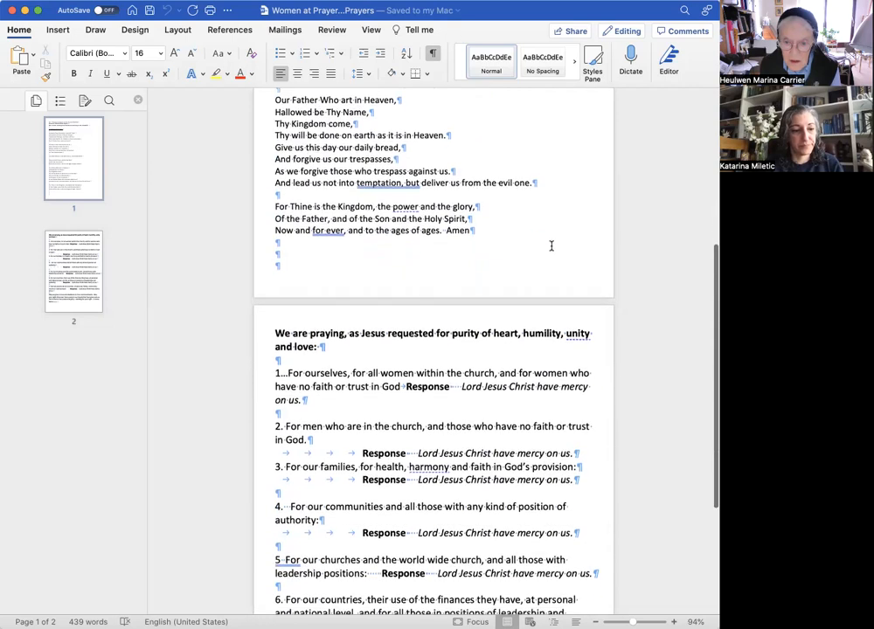
{"action": "scroll", "scroll_direction": "down", "scroll_amount": 3}
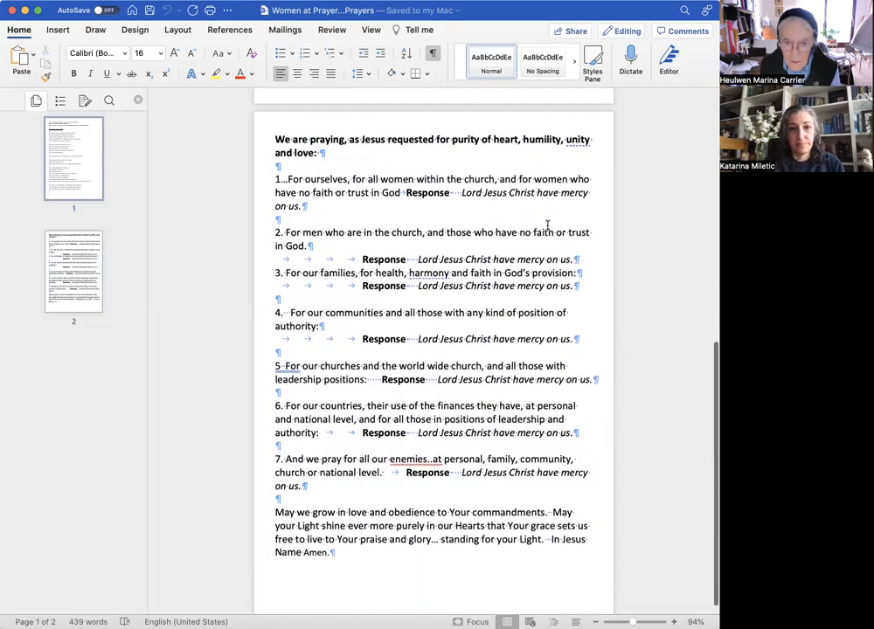